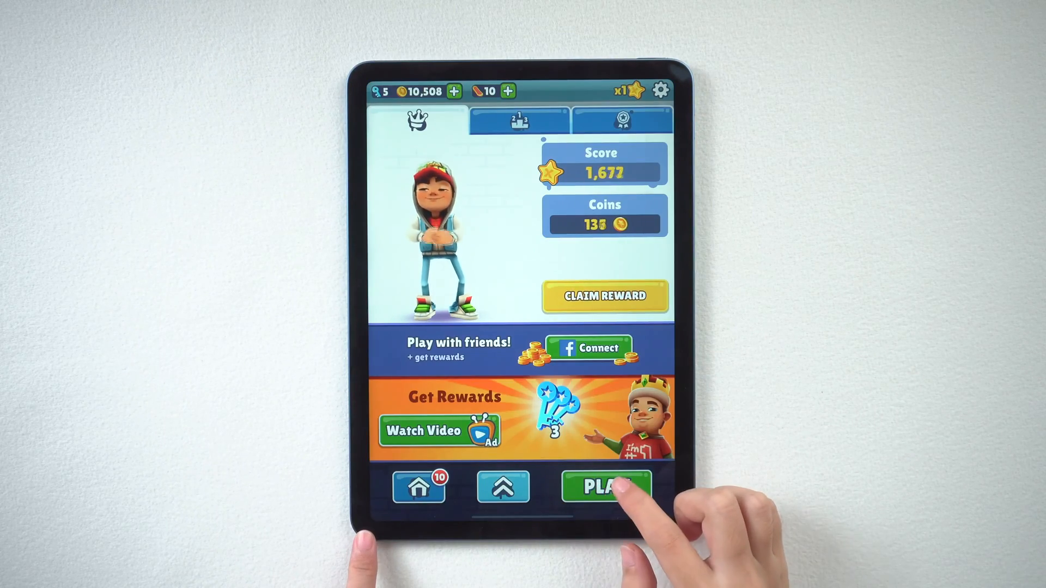
Start a Subway Surfers run, hit the Time Limit block, and dismiss it to the home screen.
{"action": "left_click", "coordinate": [603, 487]}
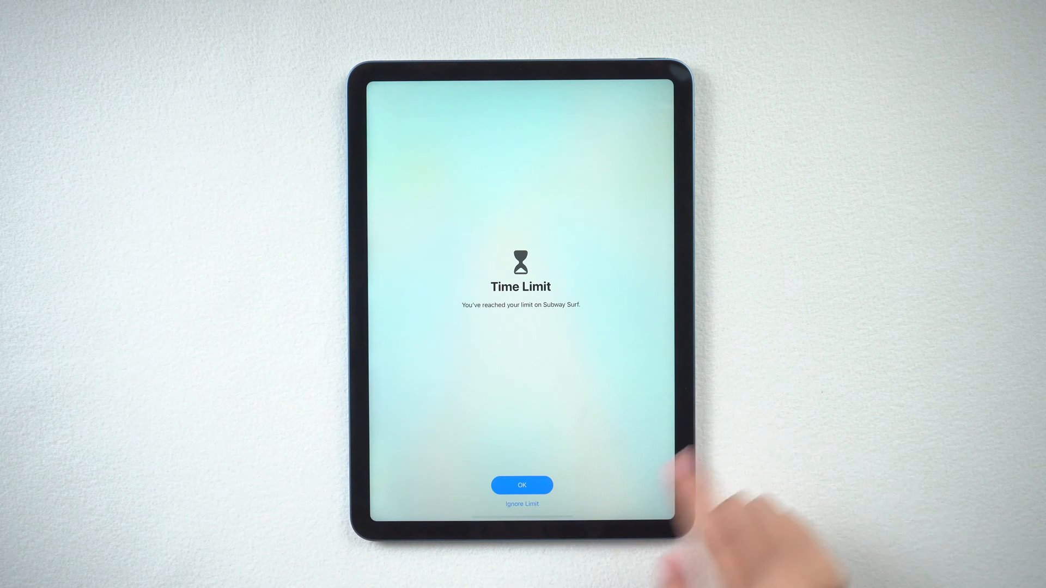
{"action": "left_click", "coordinate": [522, 485]}
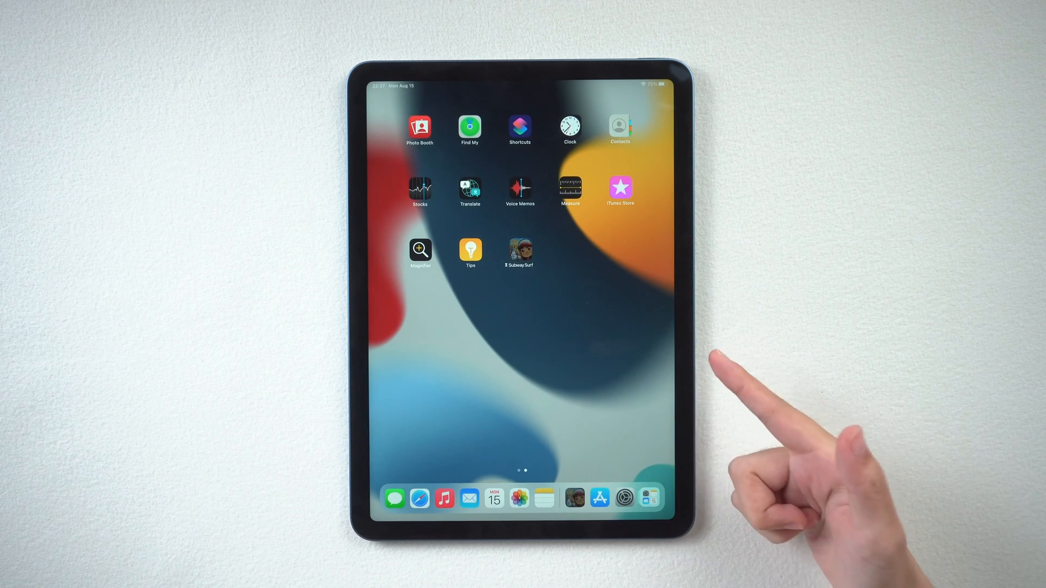
Go to Screen Time in Settings and try to change the Games app limit.
{"action": "left_click", "coordinate": [624, 498]}
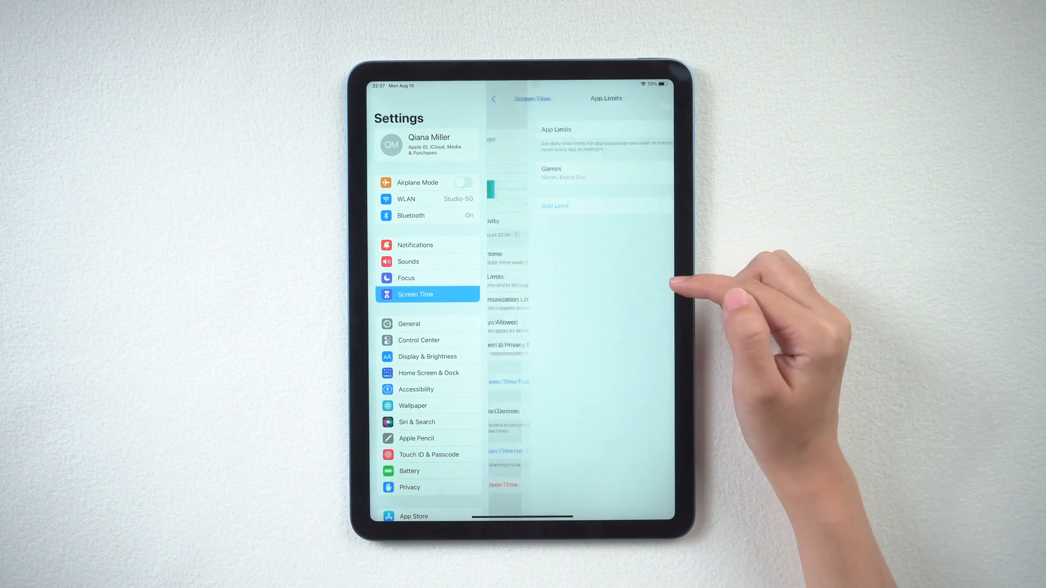
{"action": "left_click", "coordinate": [651, 128]}
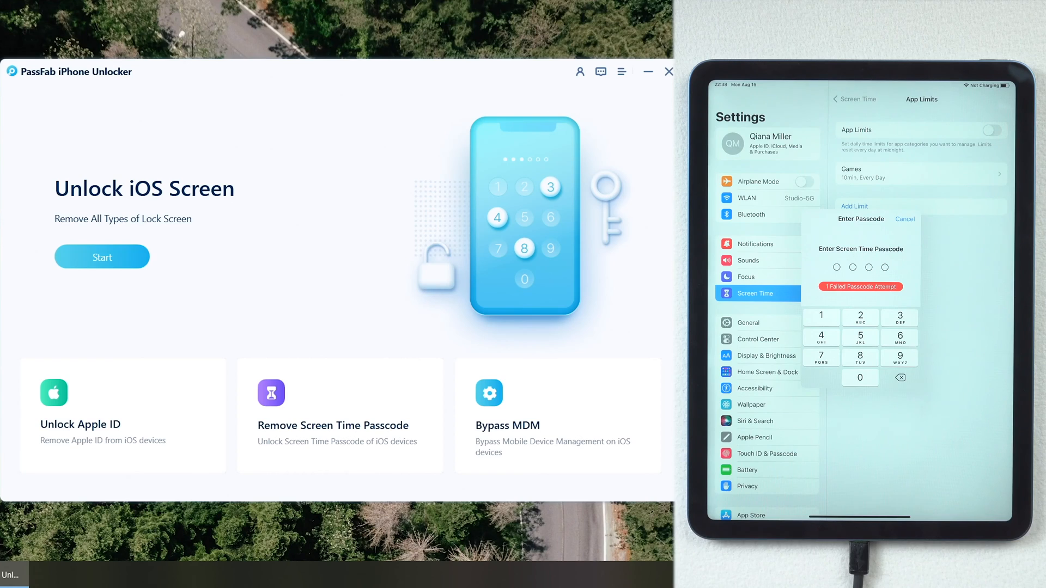
{"action": "mouse_move", "coordinate": [350, 403]}
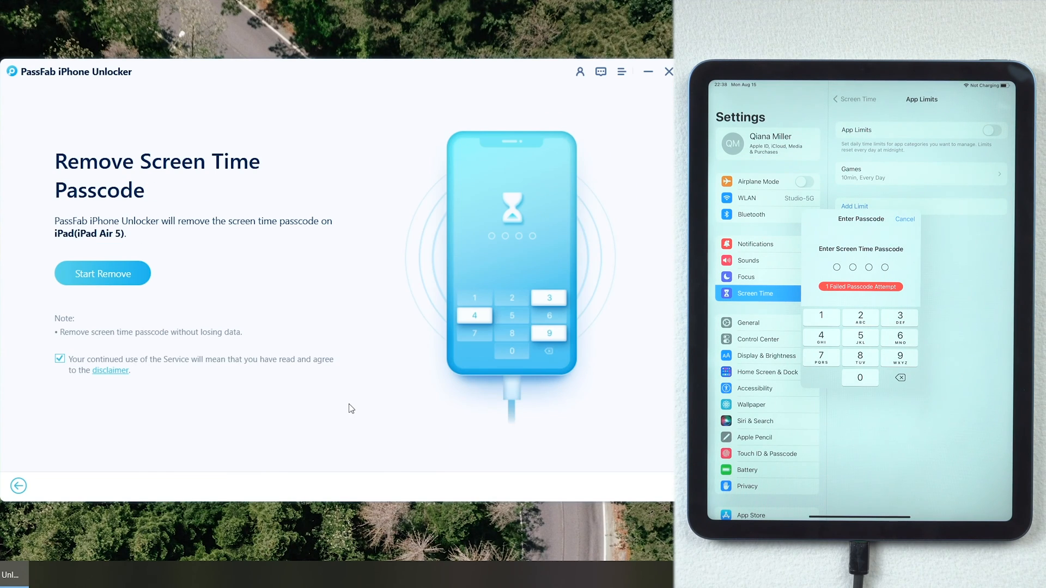
{"action": "mouse_move", "coordinate": [92, 379]}
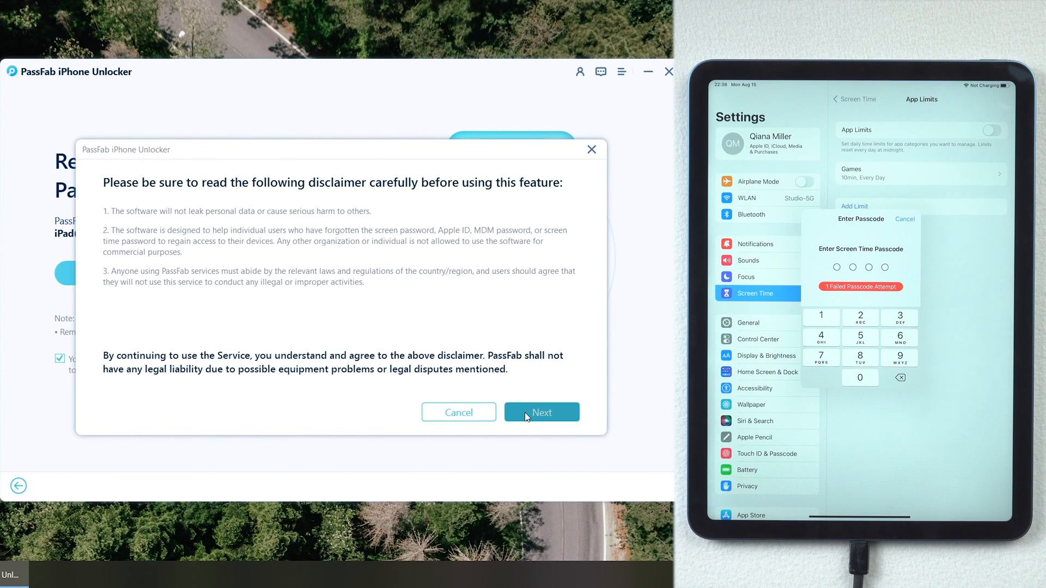
Accept the disclaimer so the Screen Time passcode is removed from the iPad.
{"action": "left_click", "coordinate": [542, 412]}
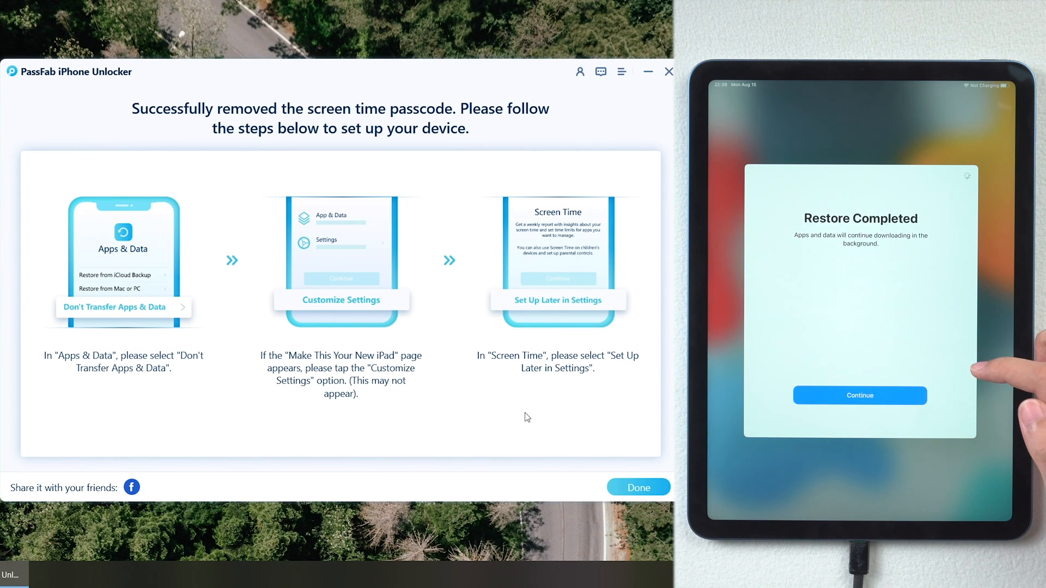
Finish the restored iPad's setup through Data & Privacy, leaving Screen Time for later.
{"action": "left_click", "coordinate": [860, 394]}
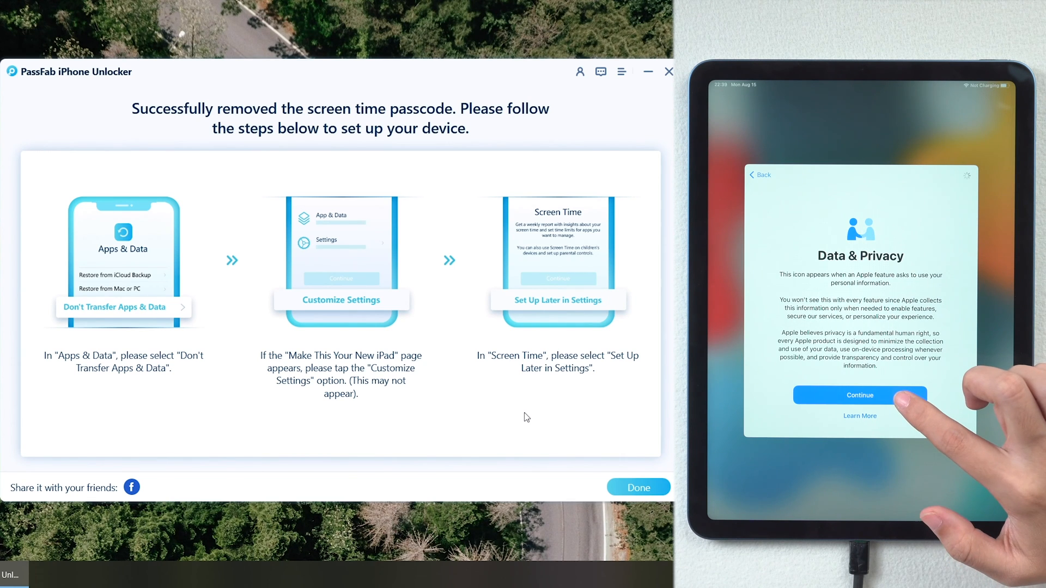
{"action": "left_click", "coordinate": [860, 395]}
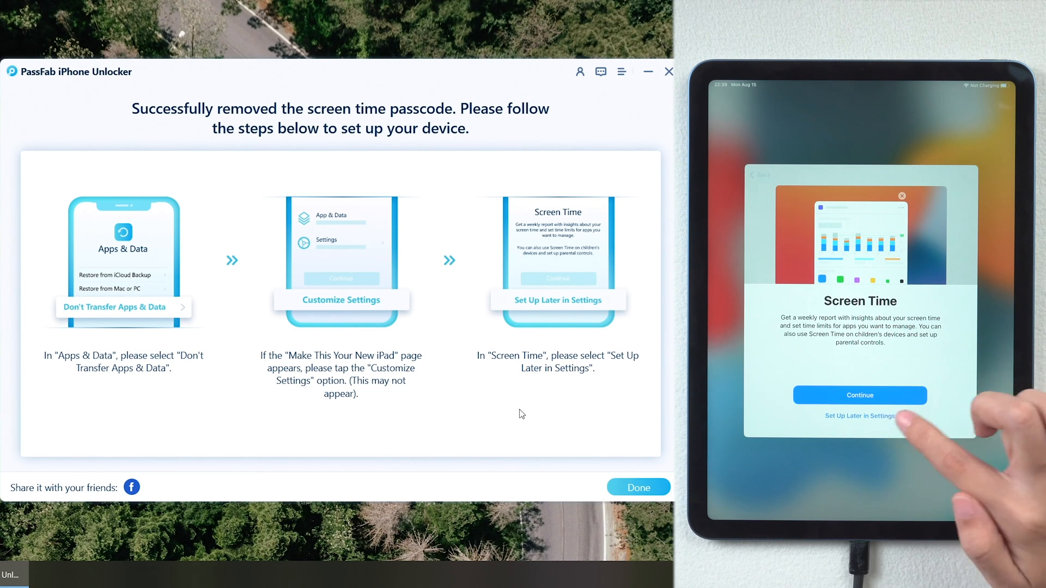
{"action": "left_click", "coordinate": [859, 416]}
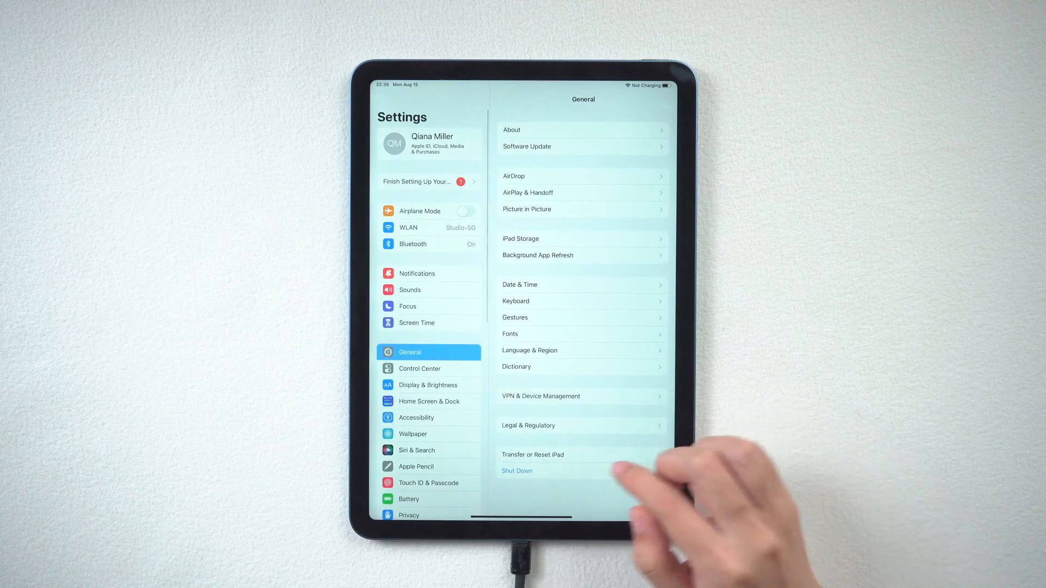
Turn Screen Time back on and continue past its overview to the ownership question.
{"action": "left_click", "coordinate": [415, 323]}
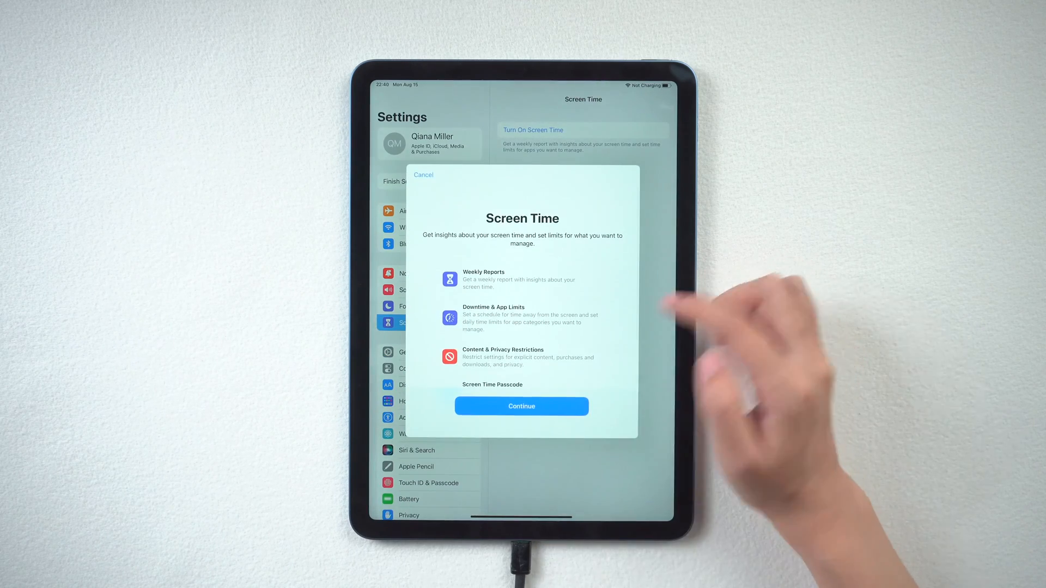
{"action": "left_click", "coordinate": [521, 406]}
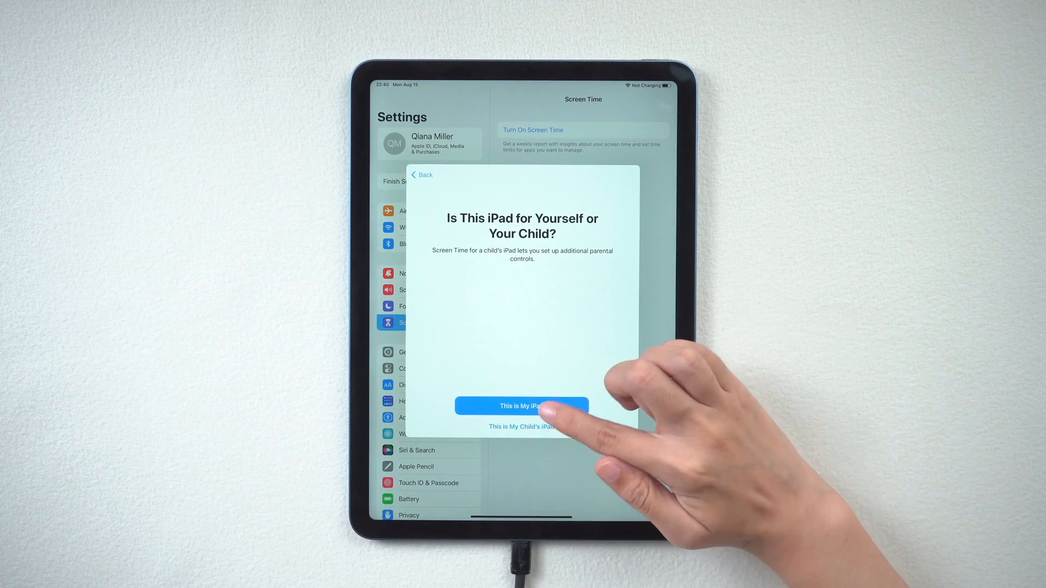